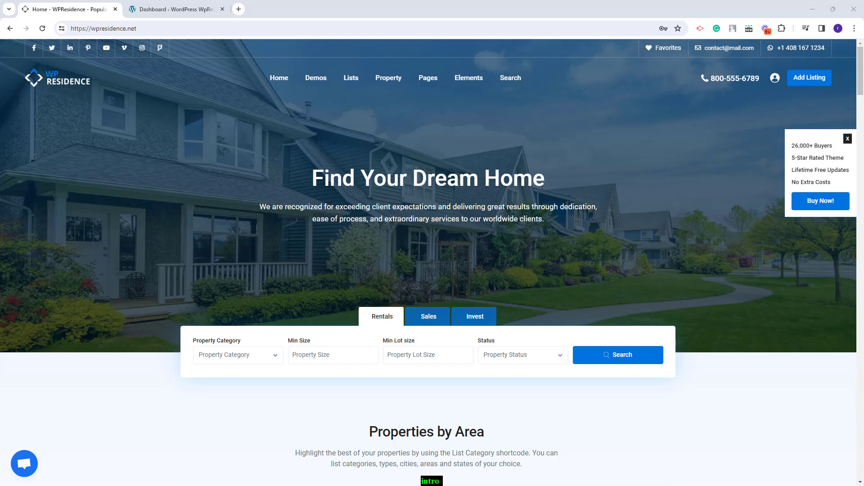
# Step: Switch from the live WpResidence homepage to the site's WordPress admin dashboard
pyautogui.click(173, 9)
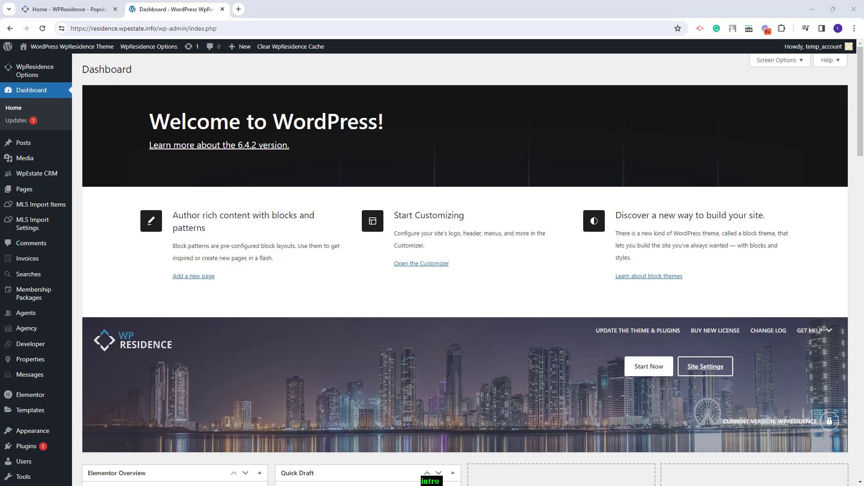
# Step: In Loco Translate, filter the core plugin's languages by 'en' and edit English (United States)
pyautogui.scroll(-3)
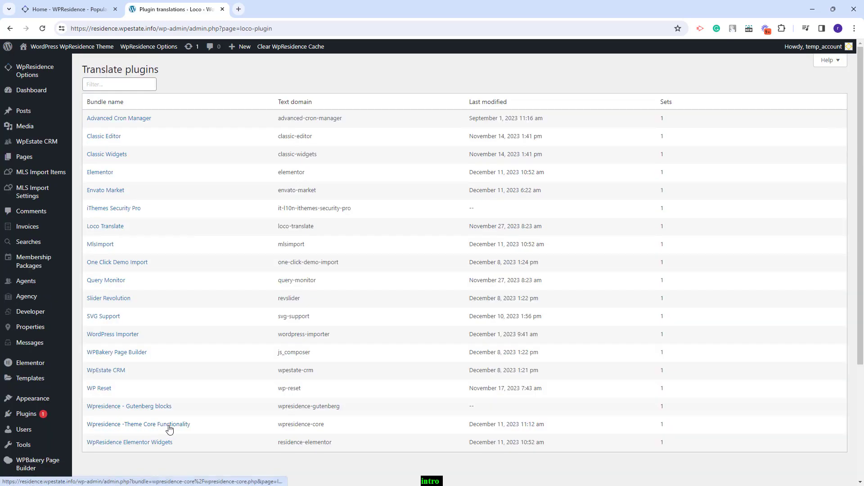
pyautogui.click(138, 424)
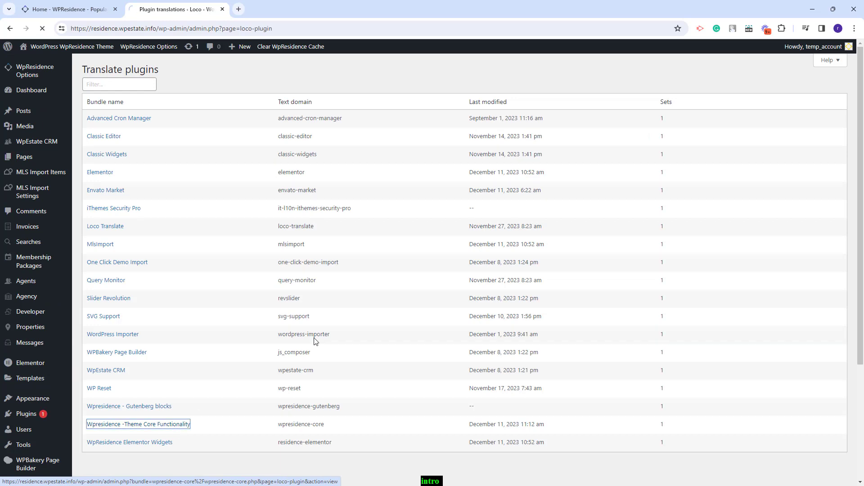
pyautogui.click(138, 424)
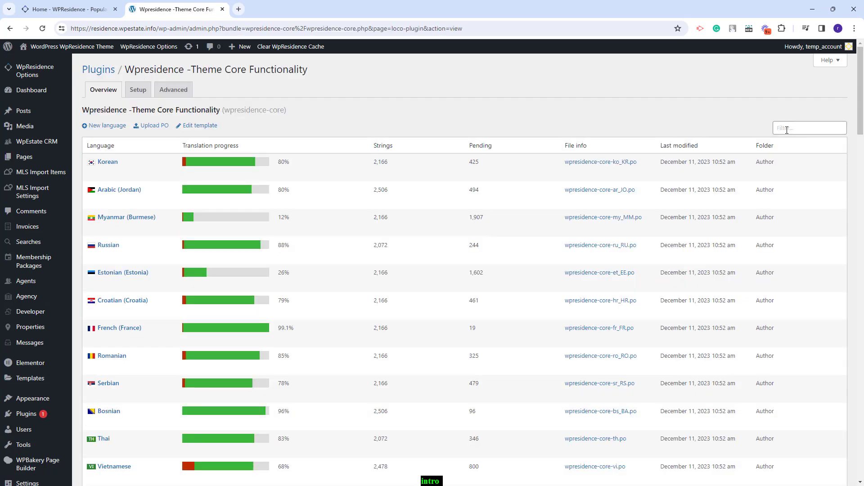
pyautogui.write('en')
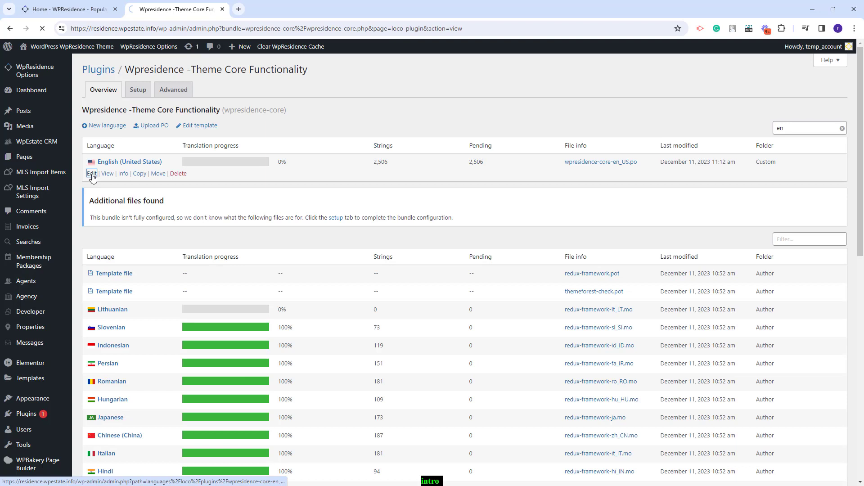
pyautogui.click(91, 174)
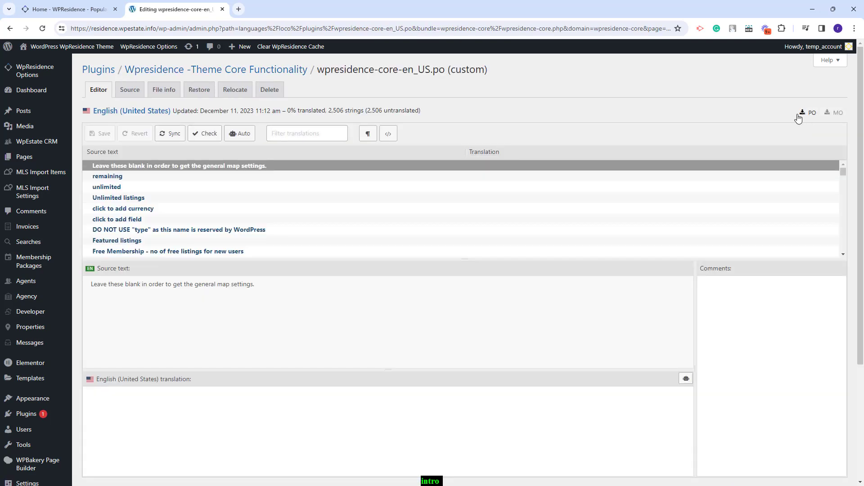
pyautogui.moveTo(807, 117)
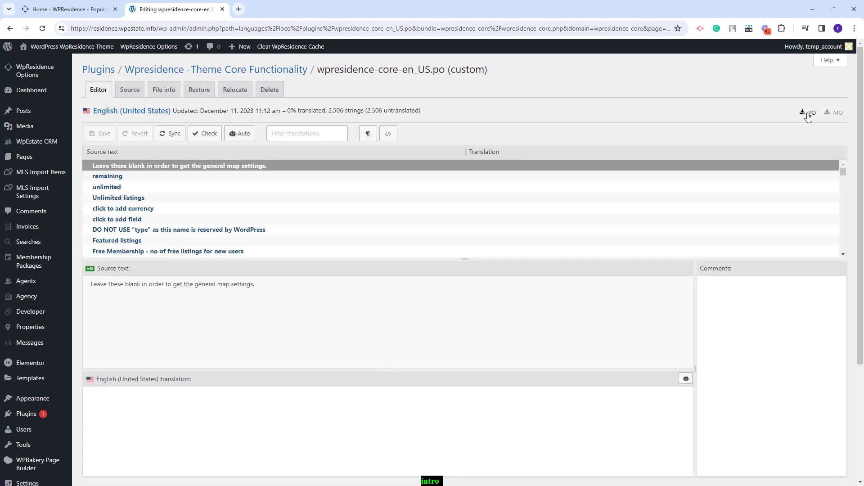
pyautogui.moveTo(809, 114)
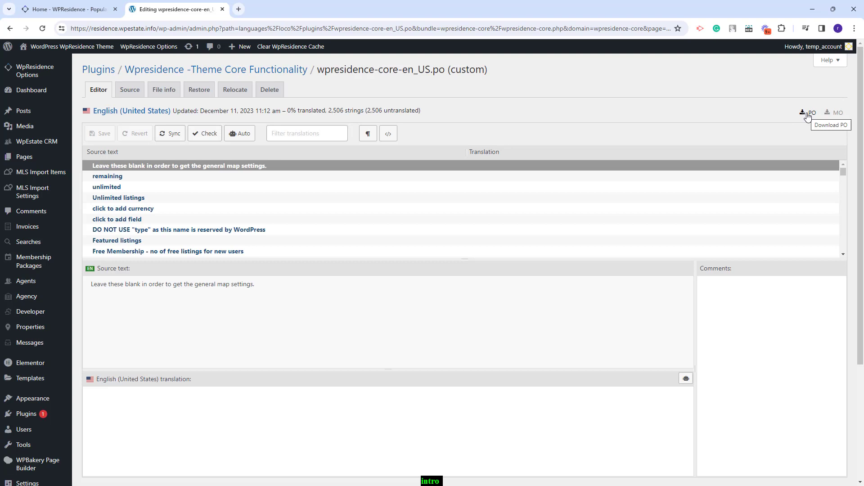
# Step: Download the English PO file and save it into the translation backup folder
pyautogui.click(811, 112)
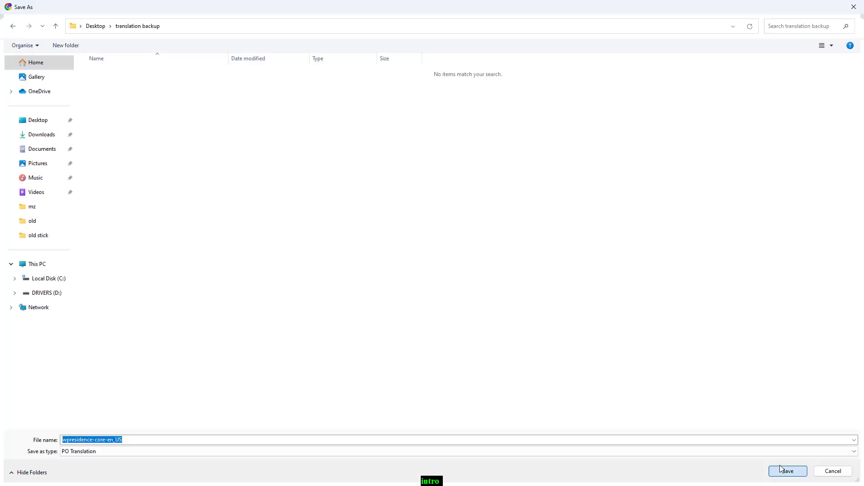
pyautogui.click(787, 471)
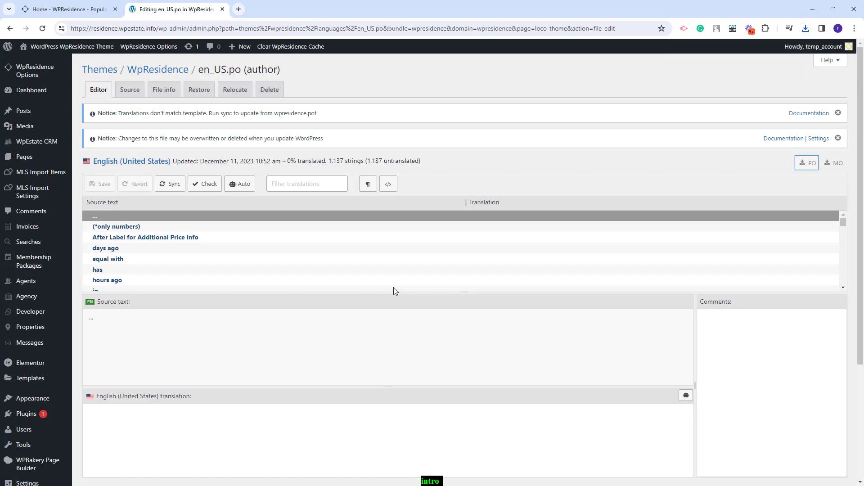
pyautogui.scroll(-3)
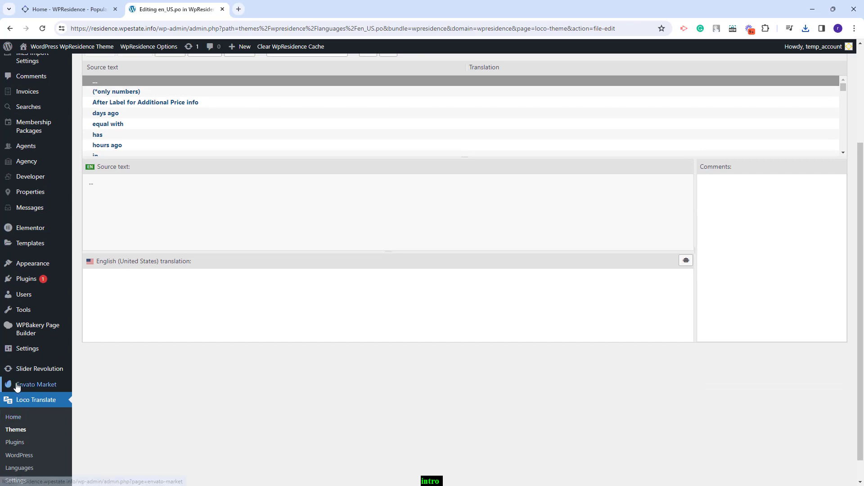
# Step: Check the Envato Market API token in Settings, then view its Themes list showing WpResidence 4.11.0 available
pyautogui.click(36, 385)
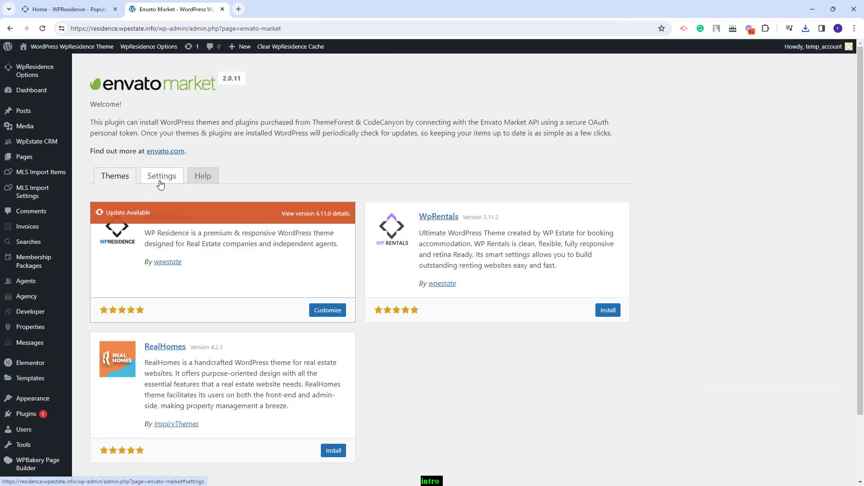
pyautogui.click(161, 176)
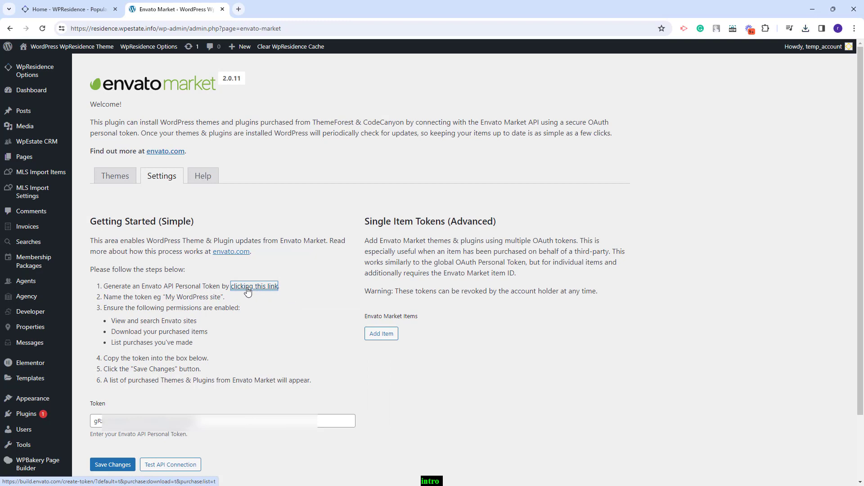
pyautogui.moveTo(301, 375)
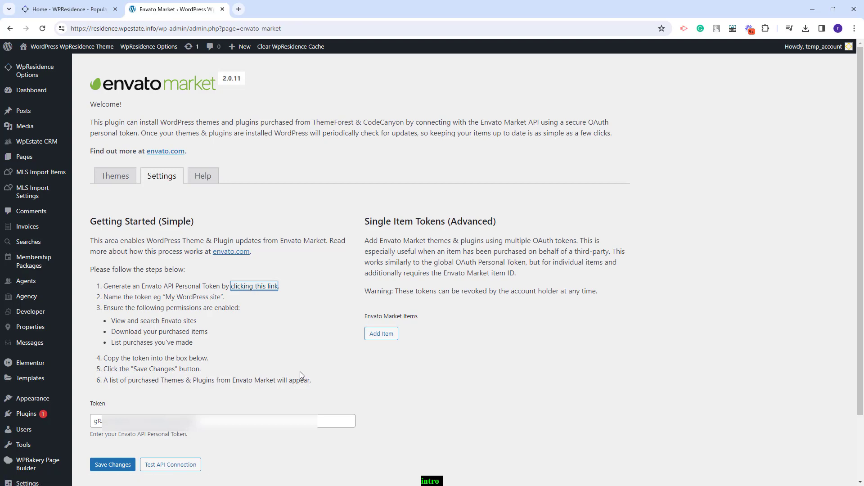
pyautogui.click(115, 176)
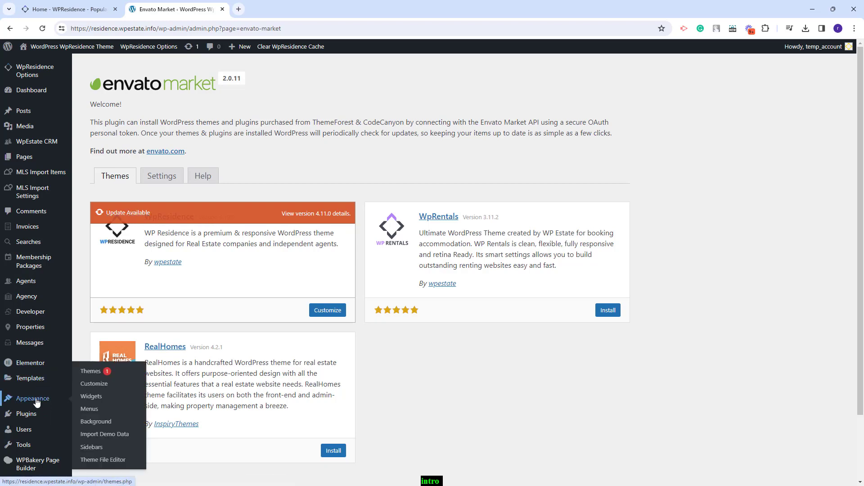
# Step: Update WpResidence from Appearance > Themes and begin updating its required plugins
pyautogui.click(90, 370)
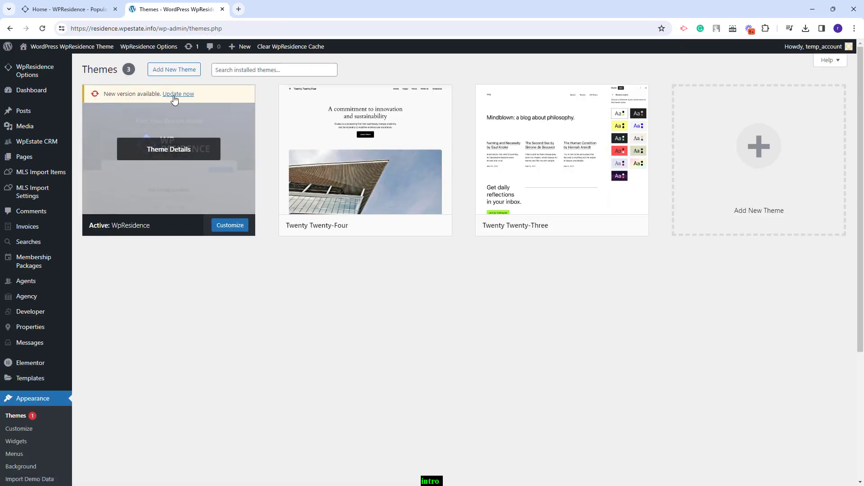
pyautogui.click(179, 94)
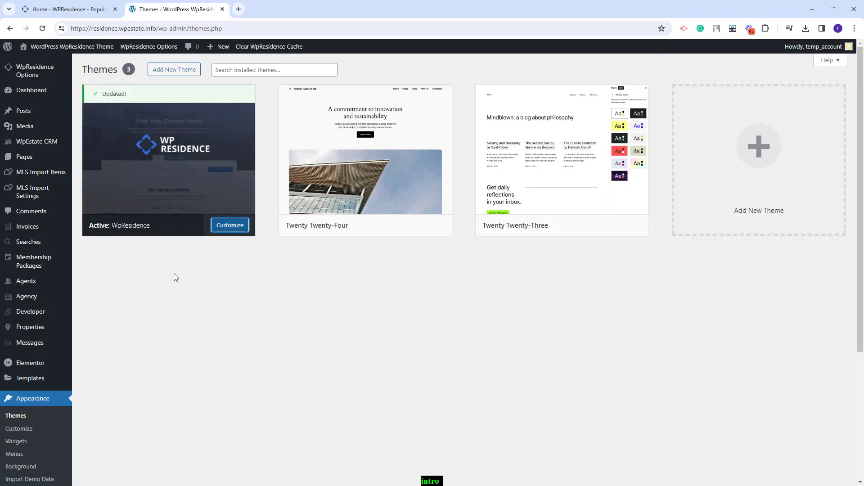
pyautogui.moveTo(31, 90)
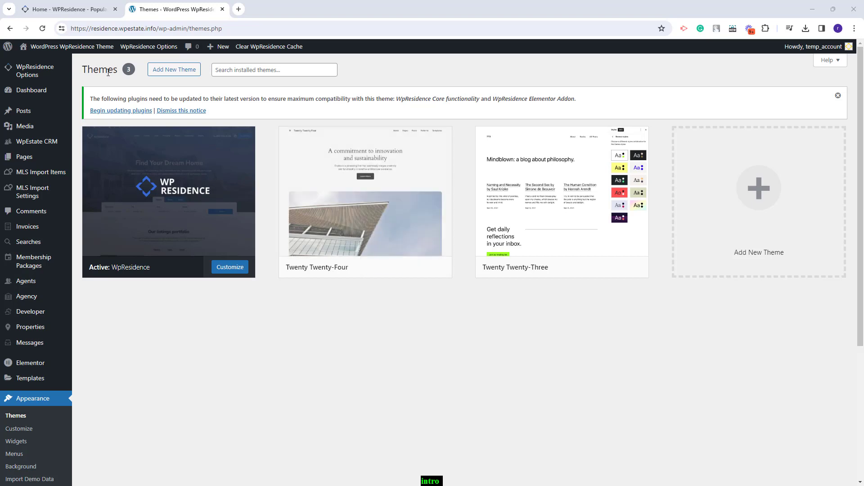
pyautogui.moveTo(120, 110)
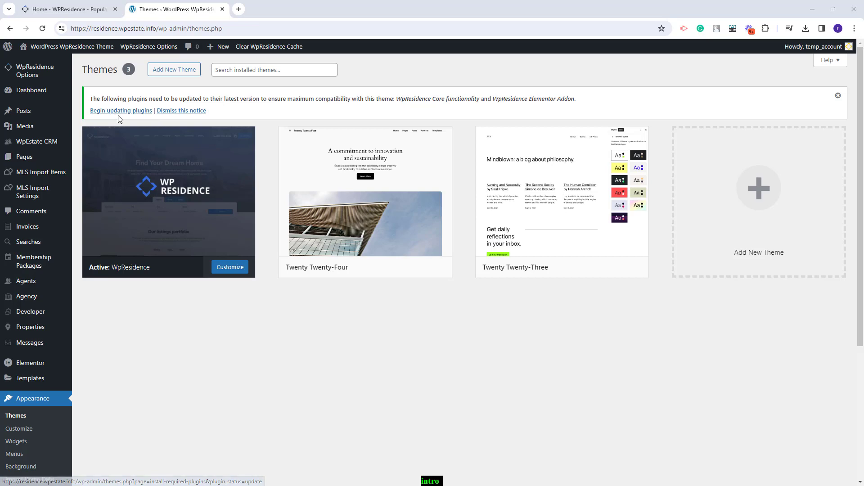
pyautogui.click(121, 109)
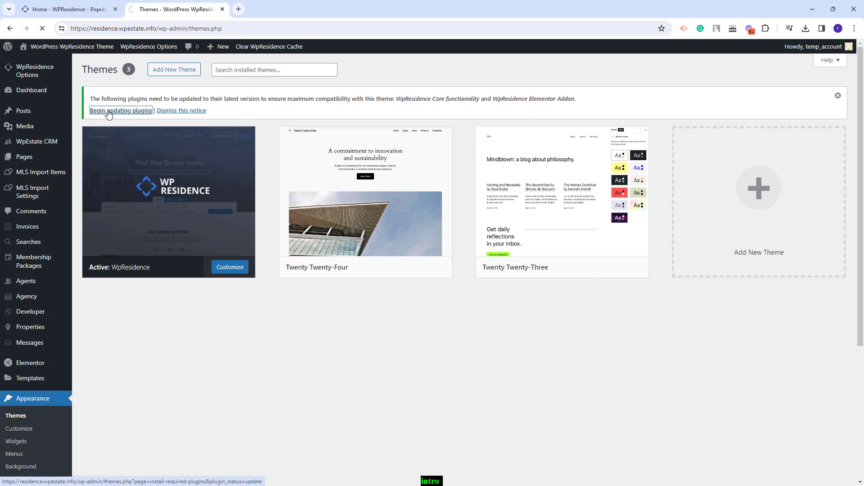
# Step: Reach the required-updates list for the WpResidence core functionality plugin via Installed Plugins
pyautogui.click(119, 110)
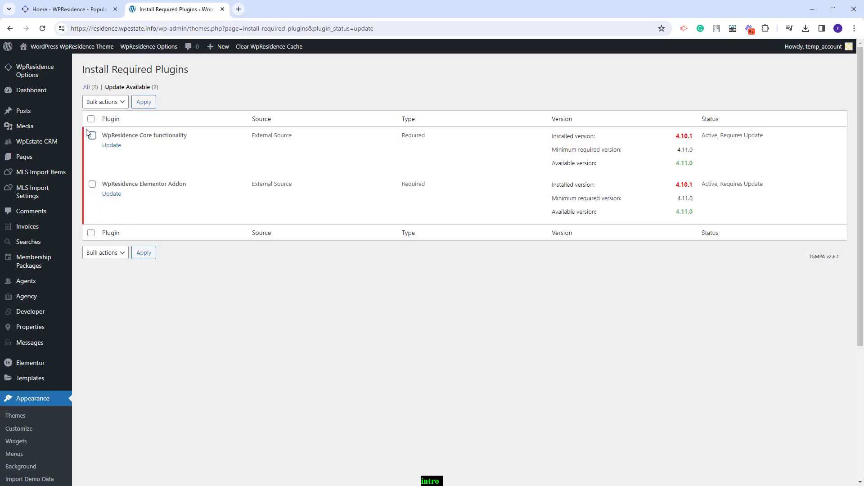
pyautogui.click(104, 102)
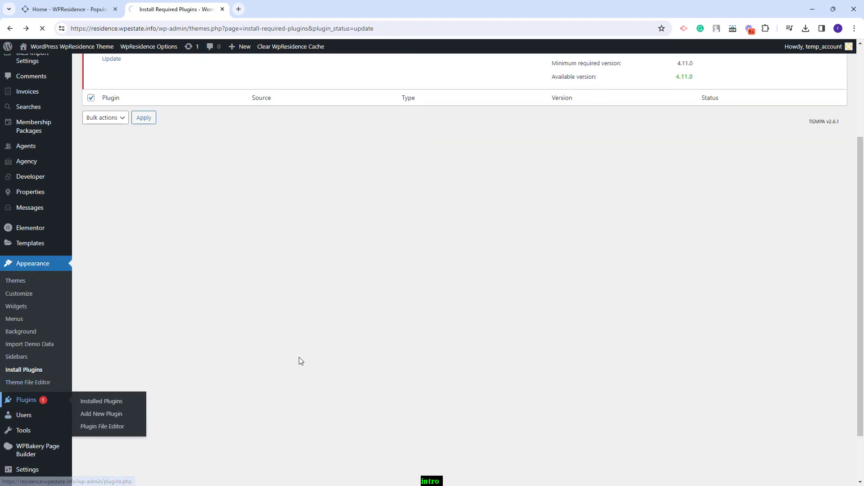
pyautogui.click(102, 401)
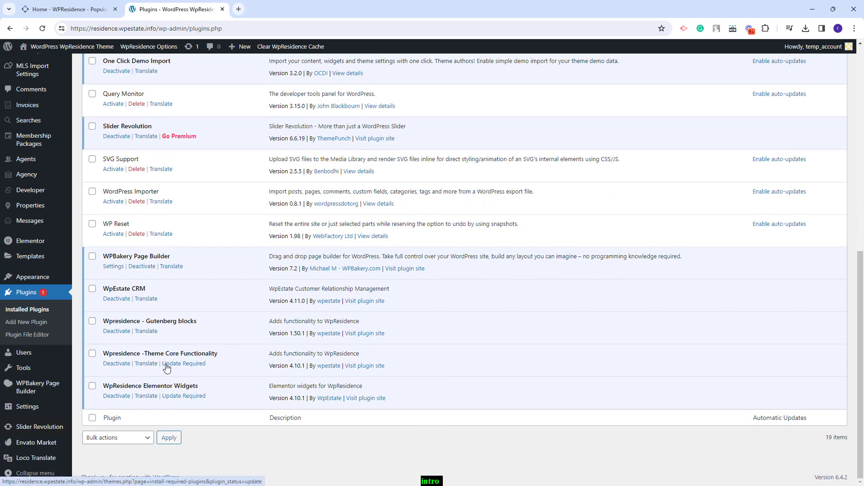
pyautogui.click(183, 363)
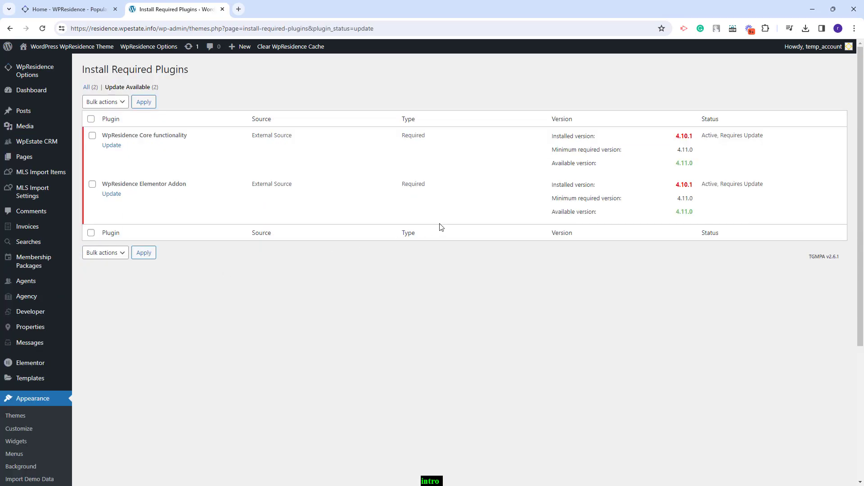
# Step: Bulk-update both Core Functionality and Elementor Addon to 4.11.0 and return to the dashboard
pyautogui.click(92, 119)
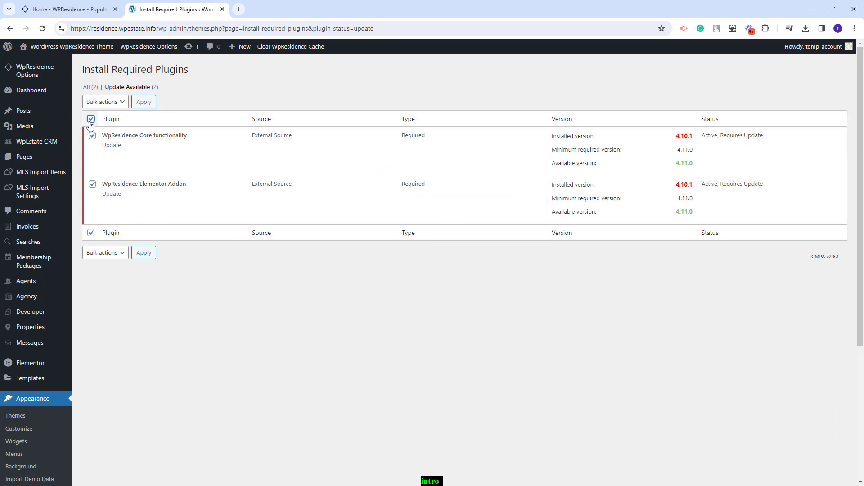
pyautogui.click(105, 102)
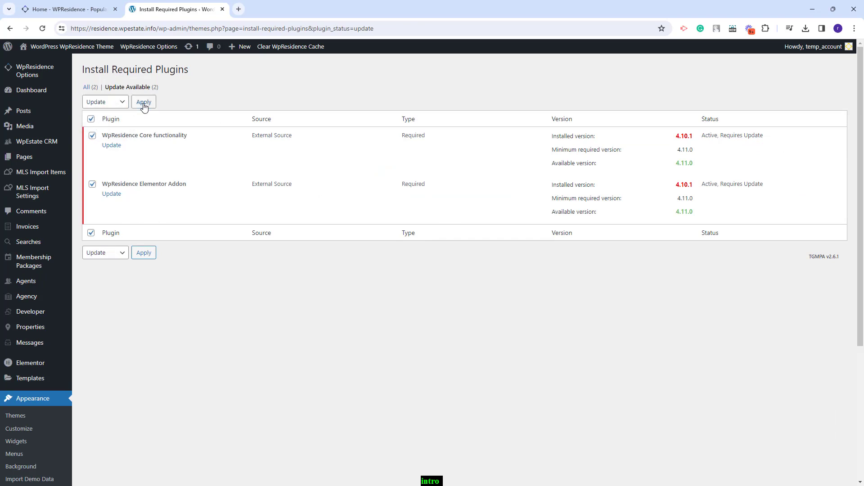
pyautogui.click(143, 102)
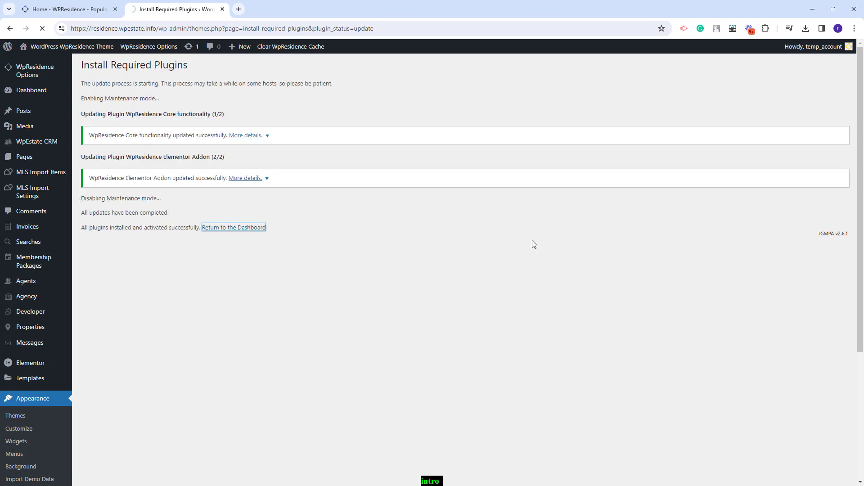
pyautogui.click(233, 228)
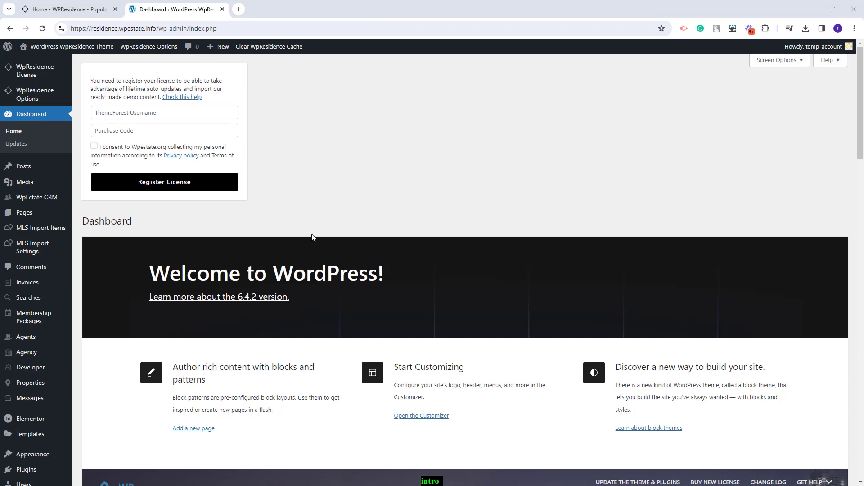
pyautogui.moveTo(306, 168)
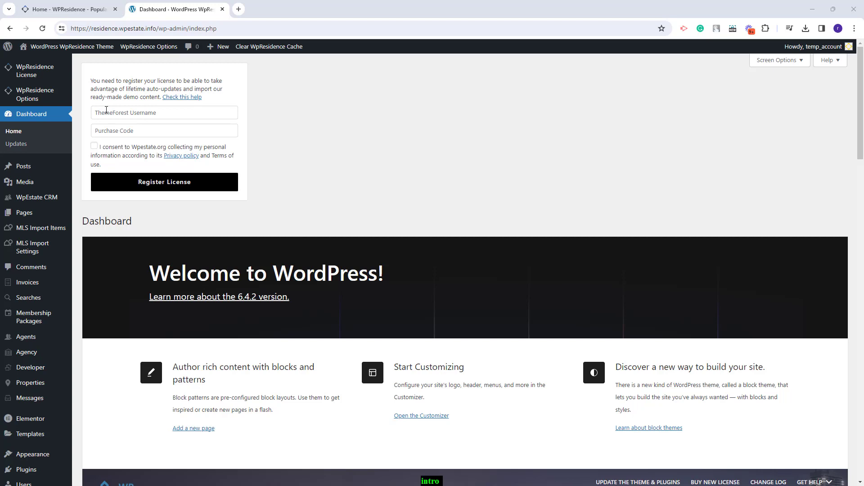
pyautogui.moveTo(102, 131)
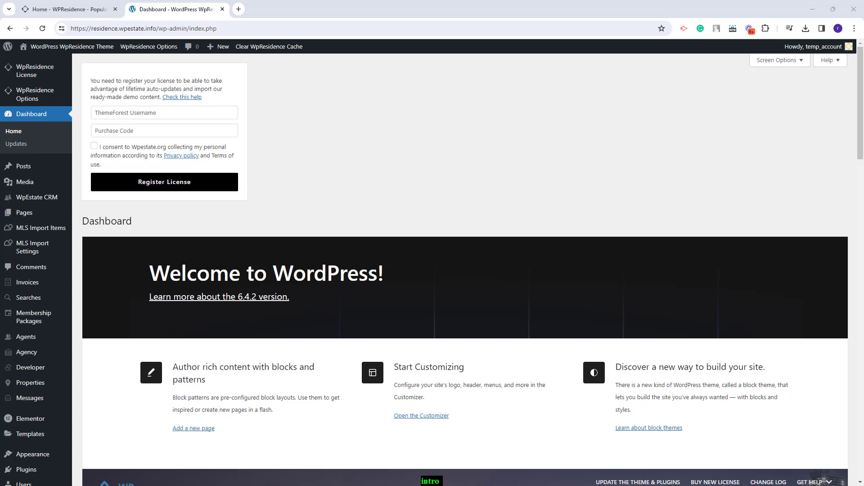
pyautogui.write('8a3a1')
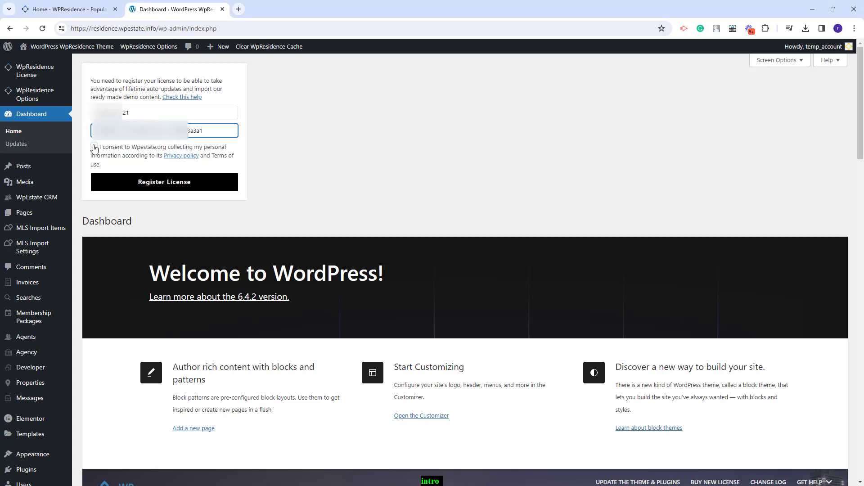
pyautogui.click(94, 147)
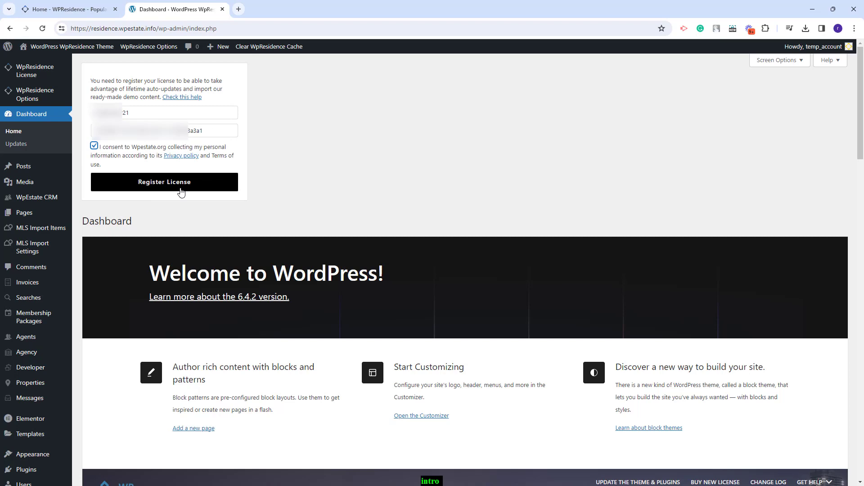
pyautogui.click(164, 182)
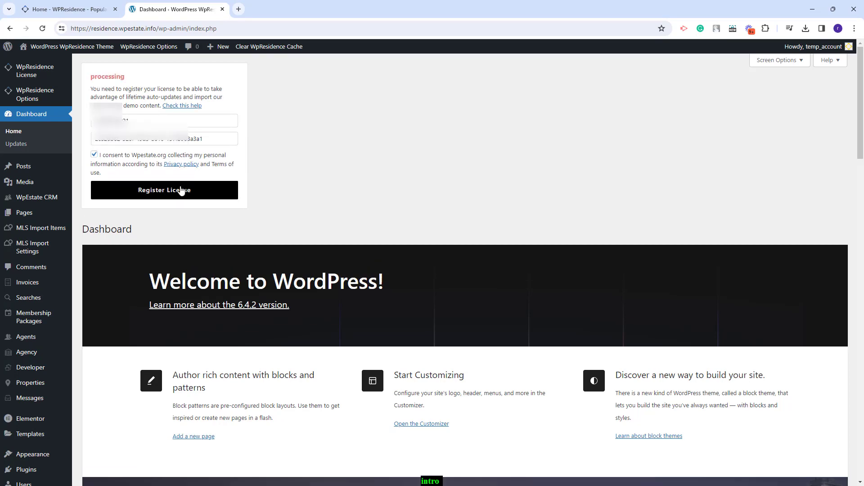
pyautogui.click(164, 190)
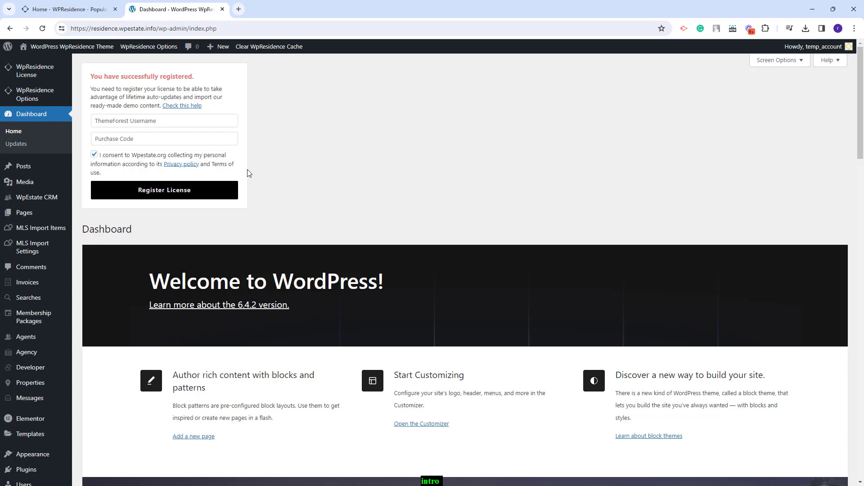
pyautogui.click(35, 71)
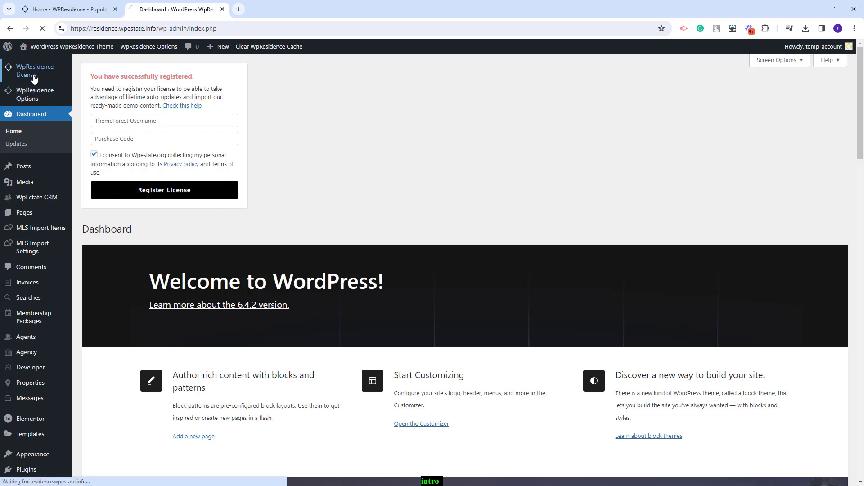
# Step: View the WpResidence License page, now showing an active license with only a Deactivate option
pyautogui.click(36, 70)
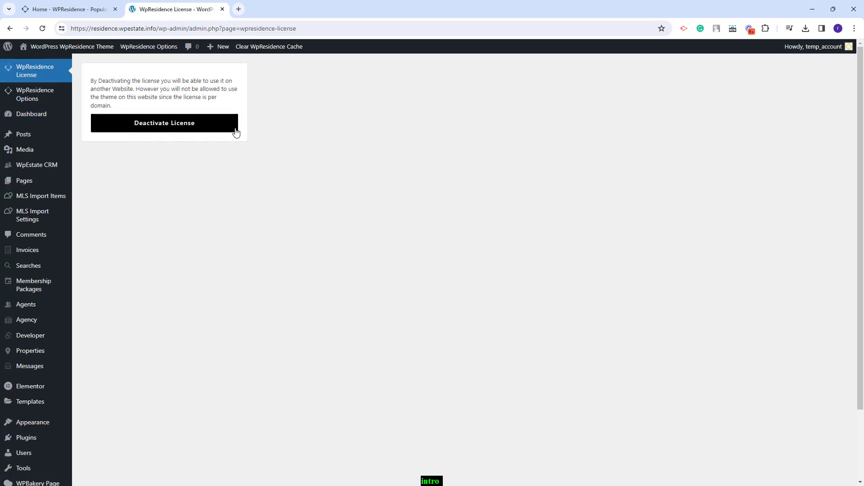
pyautogui.moveTo(185, 127)
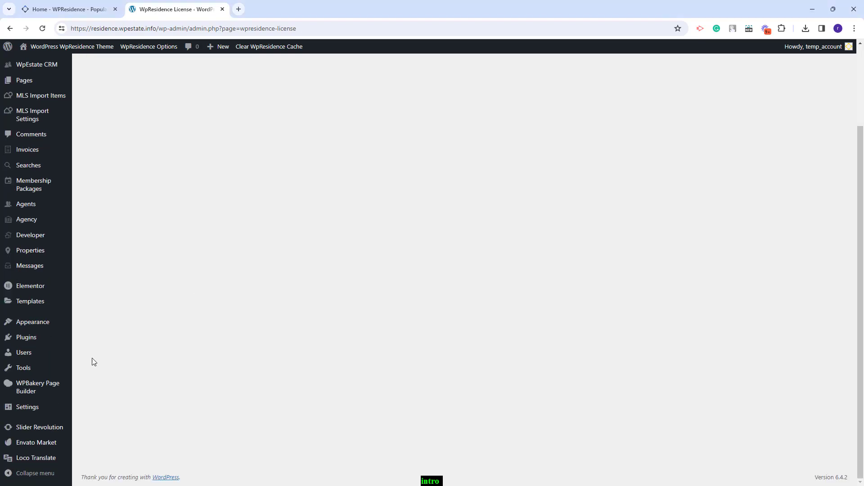
# Step: Reach the Upload PO form for the core plugin bundle with the Author languages location chosen
pyautogui.click(36, 458)
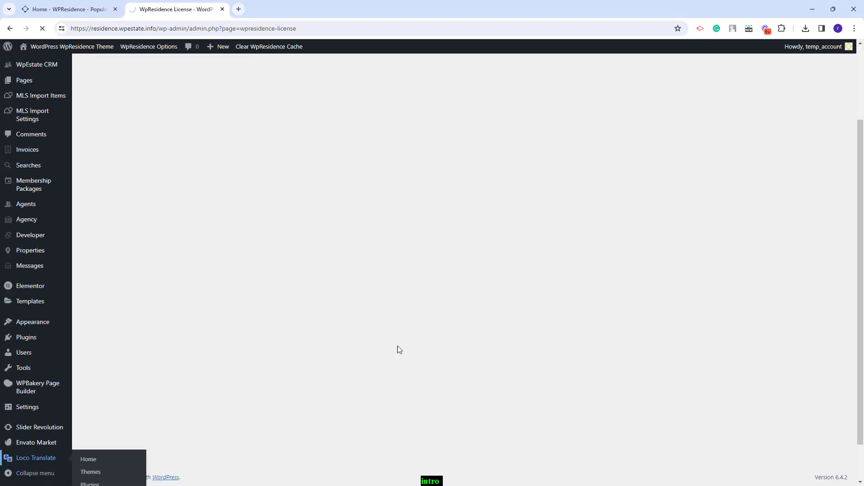
pyautogui.click(88, 459)
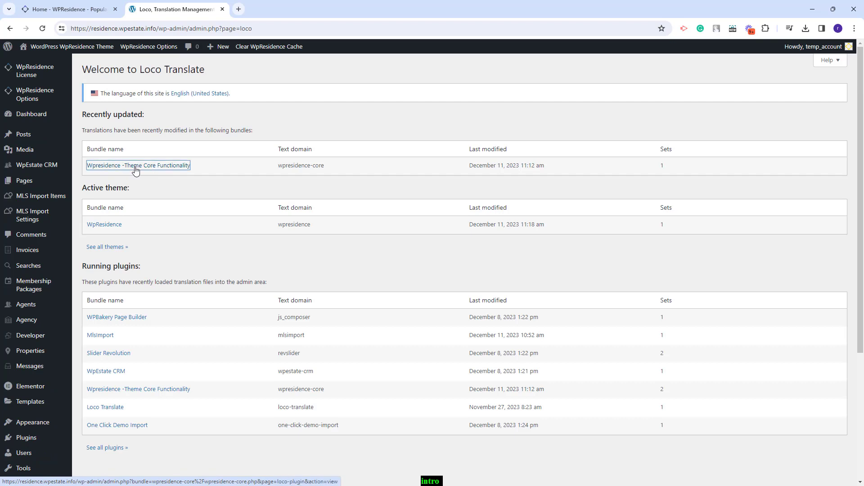
pyautogui.click(137, 166)
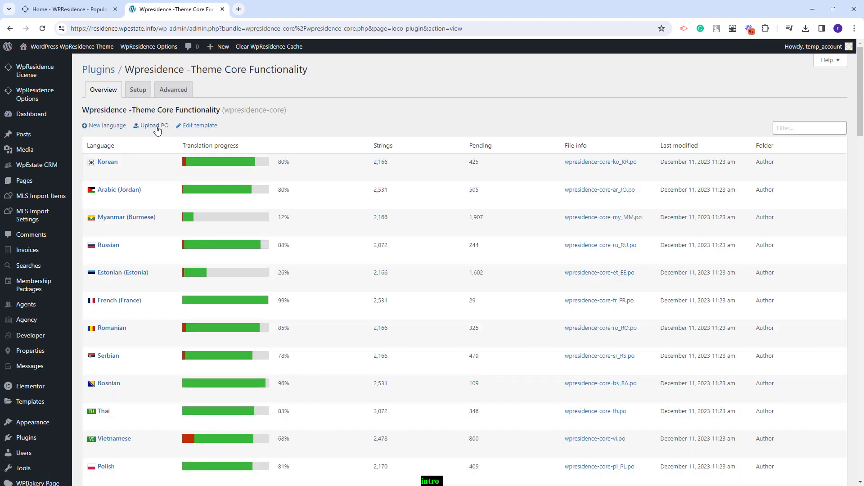
pyautogui.click(153, 125)
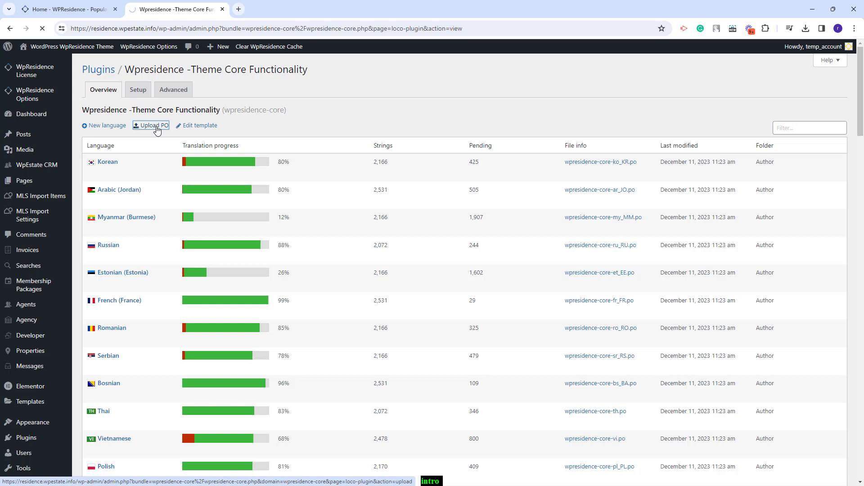
pyautogui.click(150, 125)
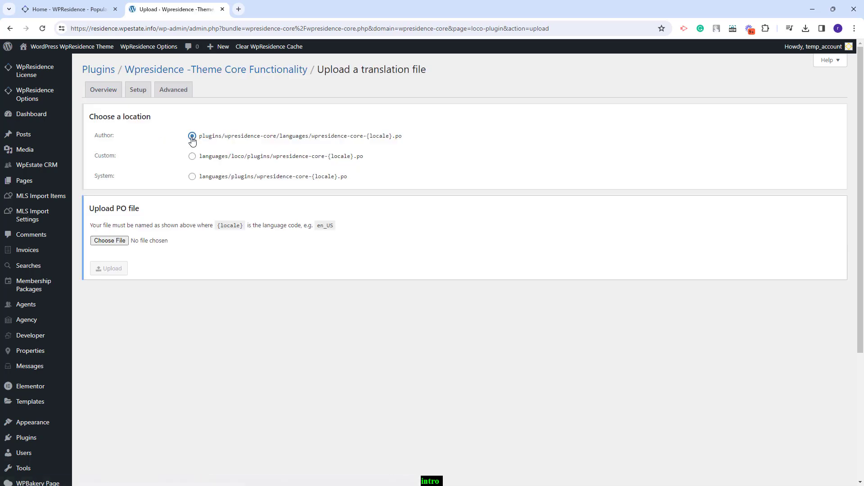
# Step: Upload wpresidence-core-en_US from the backup folder, opening it with 2,506 untranslated strings
pyautogui.click(191, 136)
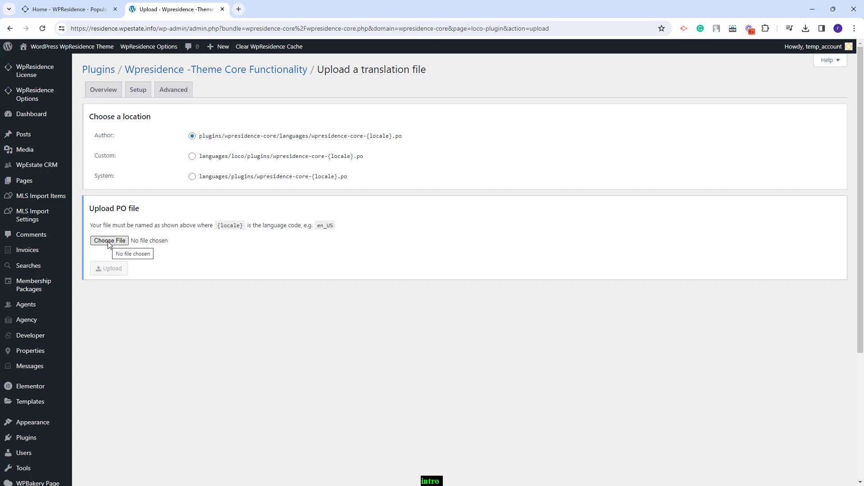
pyautogui.click(109, 240)
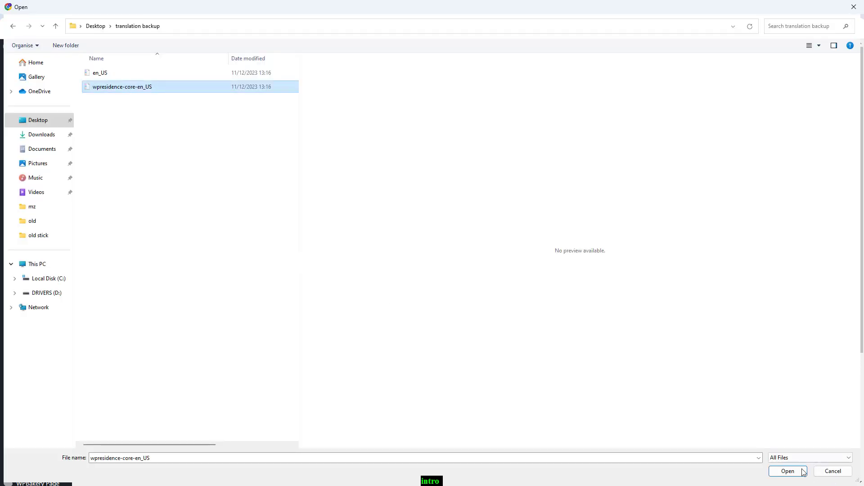
pyautogui.click(786, 471)
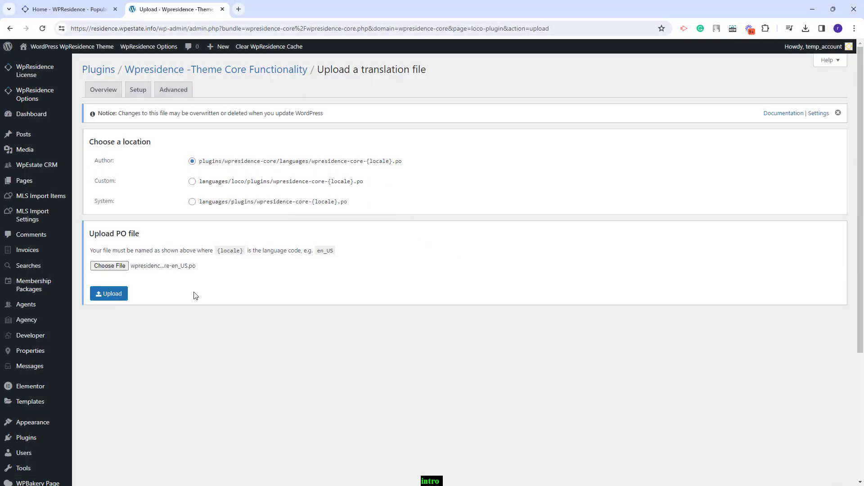
pyautogui.click(109, 293)
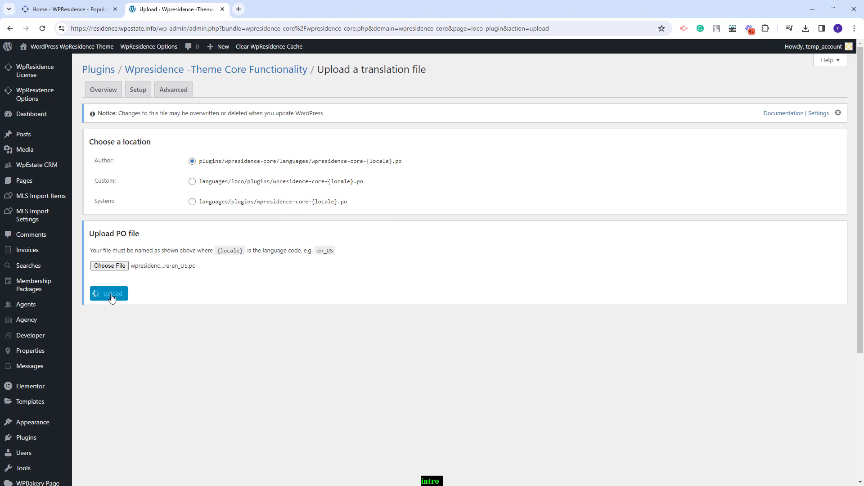
pyautogui.click(109, 293)
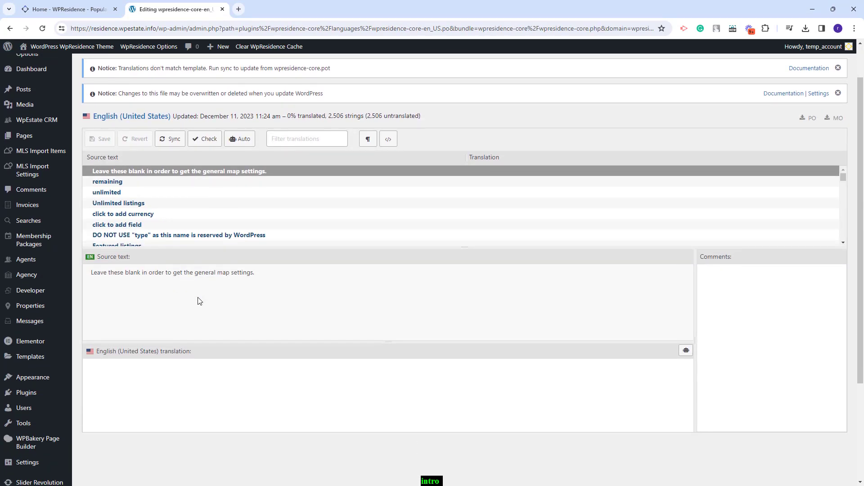
pyautogui.moveTo(195, 304)
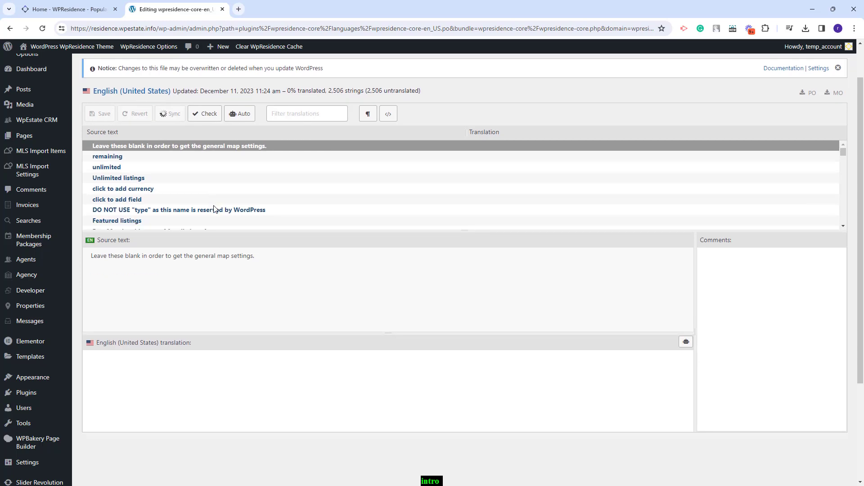
# Step: Sync the translation to 2,531 strings and save it so the MO file is compiled
pyautogui.click(170, 113)
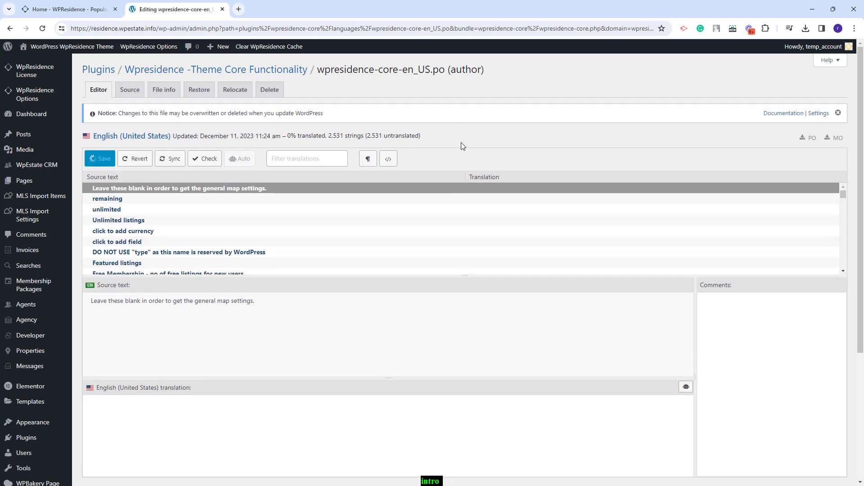
pyautogui.click(100, 158)
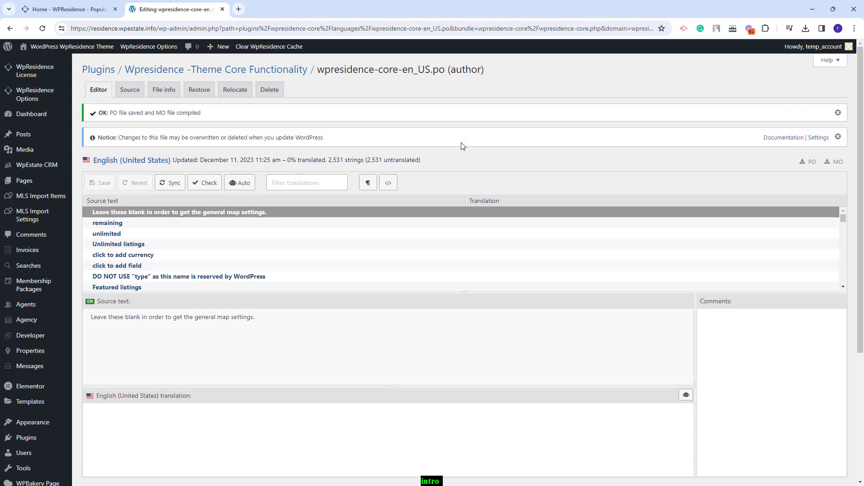